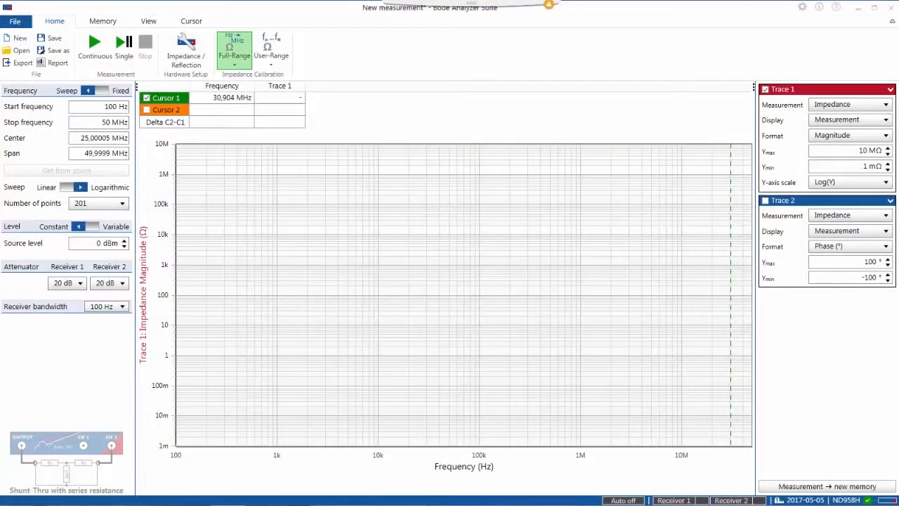
Step: Start continuous impedance sweeps and store the open-circuit noise-floor trace to memory
{"action": "left_click", "coordinate": [95, 45]}
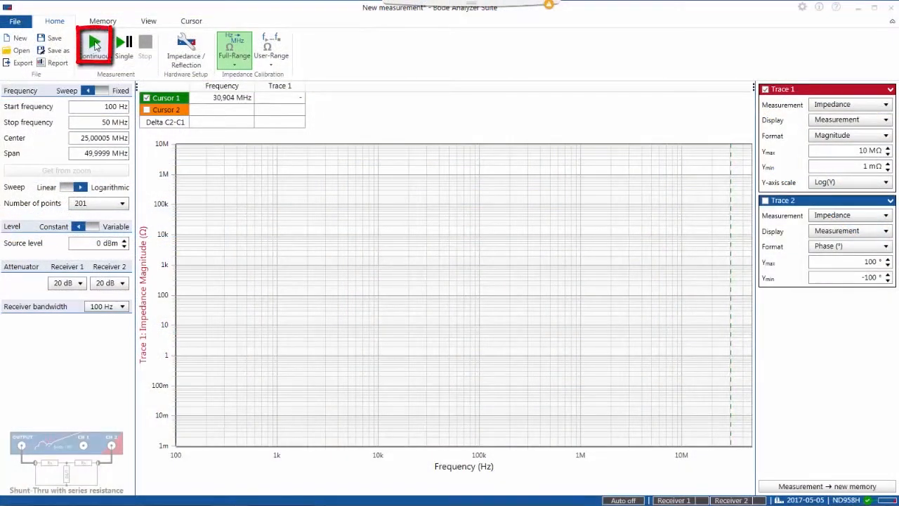
{"action": "left_click", "coordinate": [93, 48]}
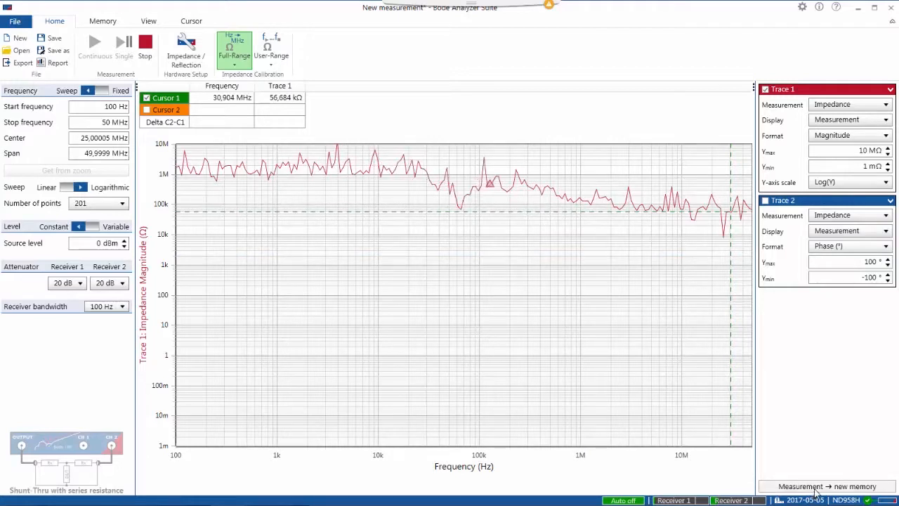
{"action": "left_click", "coordinate": [828, 486]}
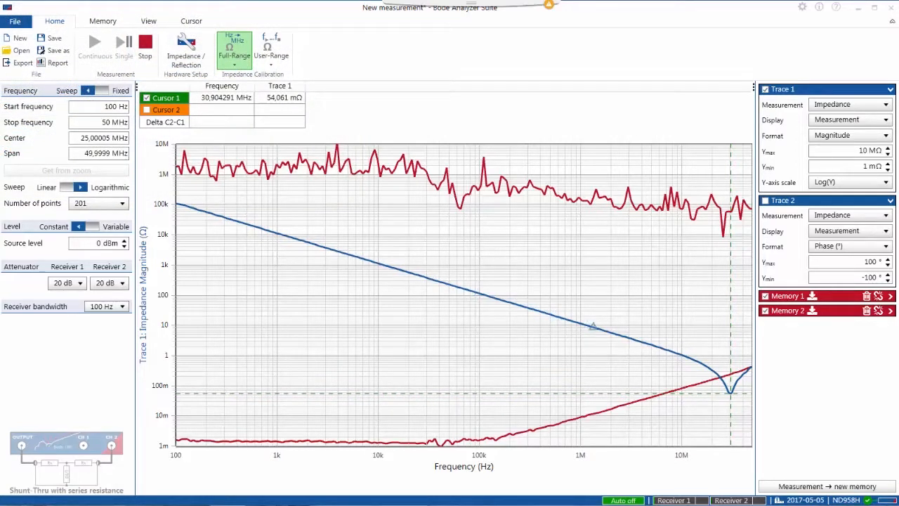
Step: Zoom the plot region around the capacitor's impedance curve above the stored noise floors
{"action": "left_click_drag", "start_coordinate": [593, 326], "coordinate": [208, 211]}
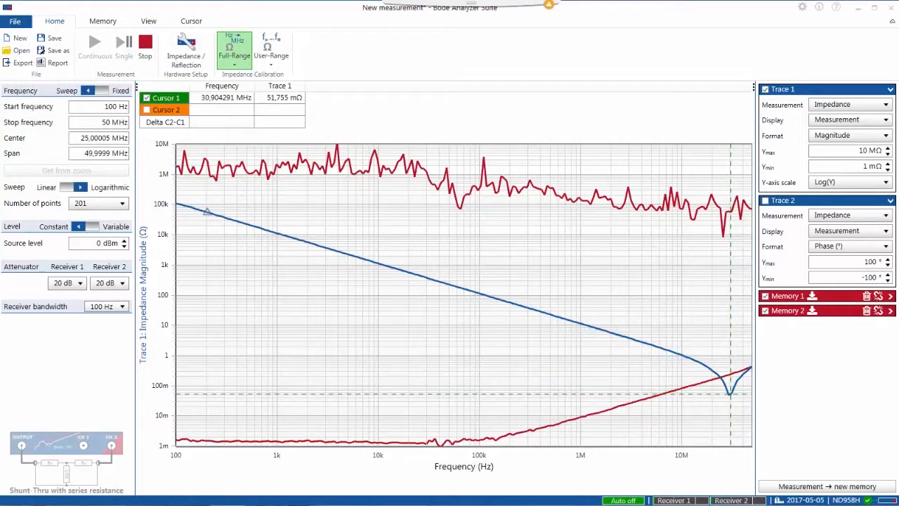